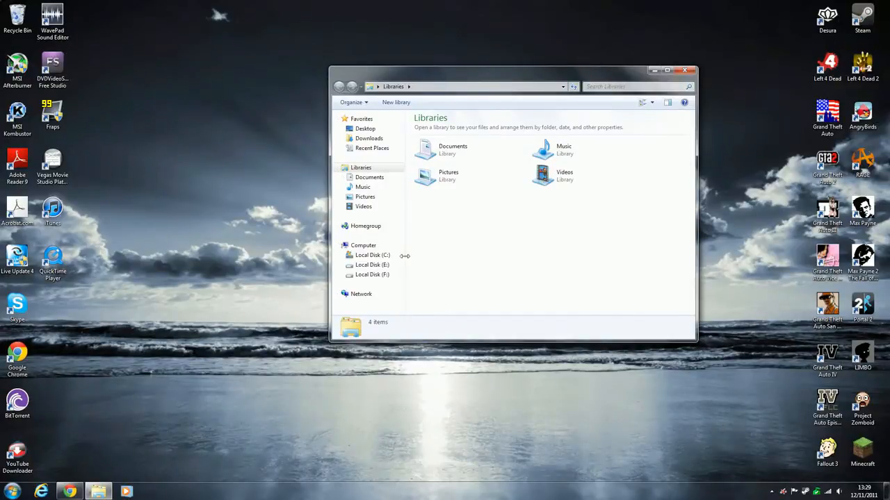
mouse_move(437, 249)
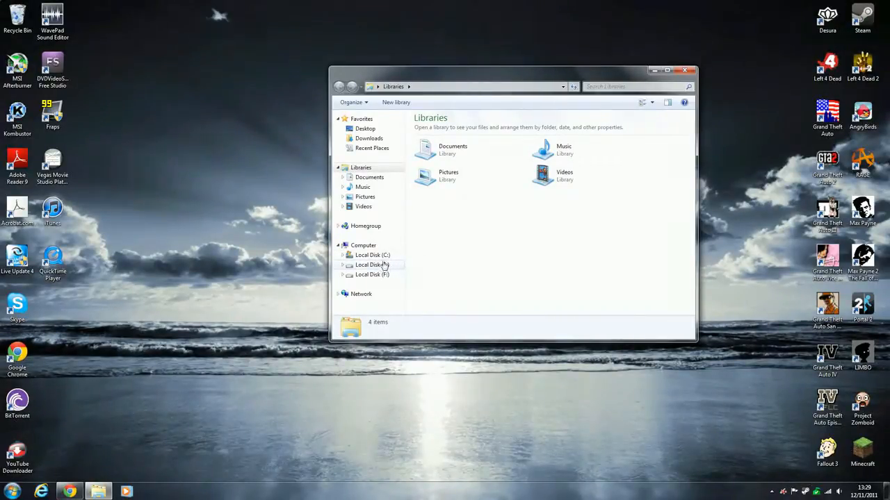
- Browse from Computer into Local Disk (C:) > Program Files (x86) > Steam
click(363, 244)
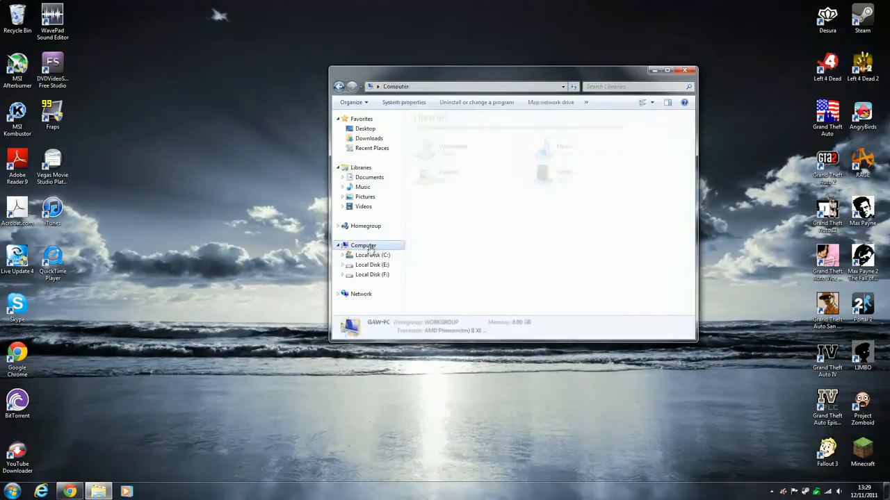
double_click(373, 256)
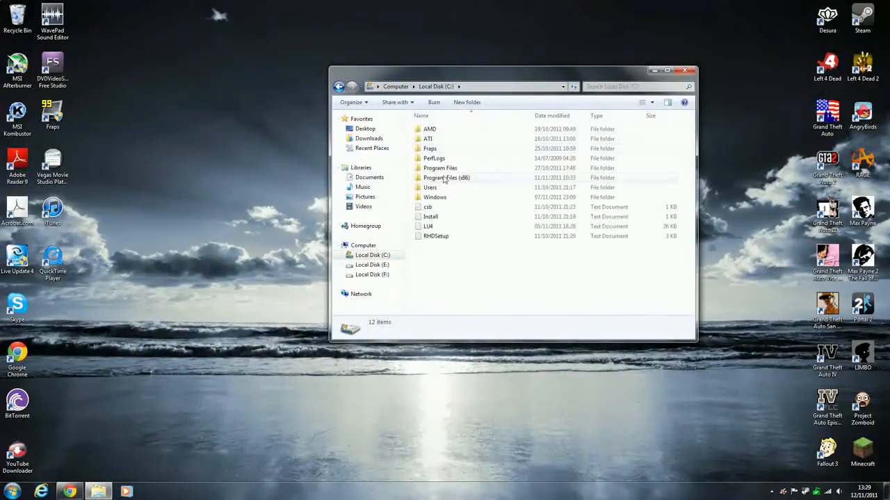
double_click(447, 178)
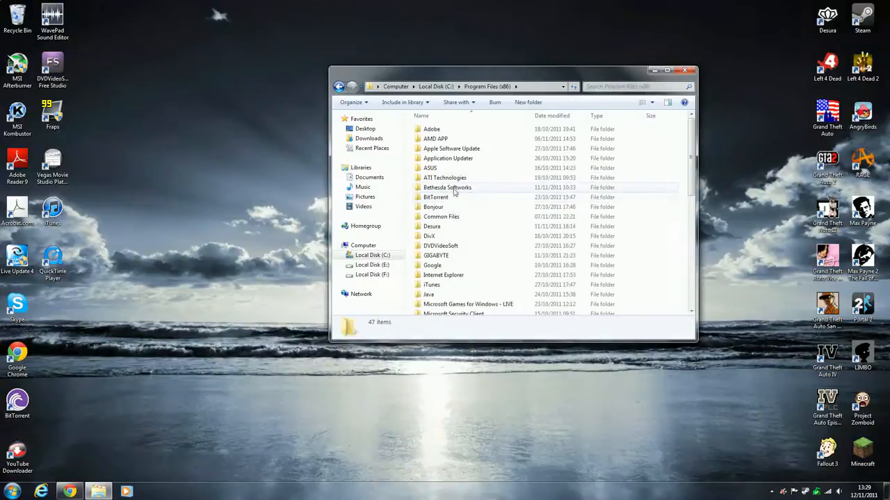
double_click(448, 188)
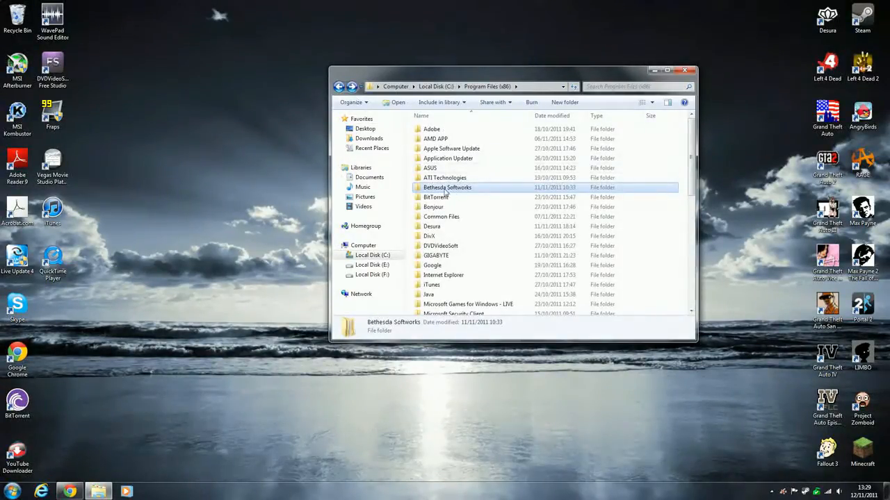
mouse_move(447, 187)
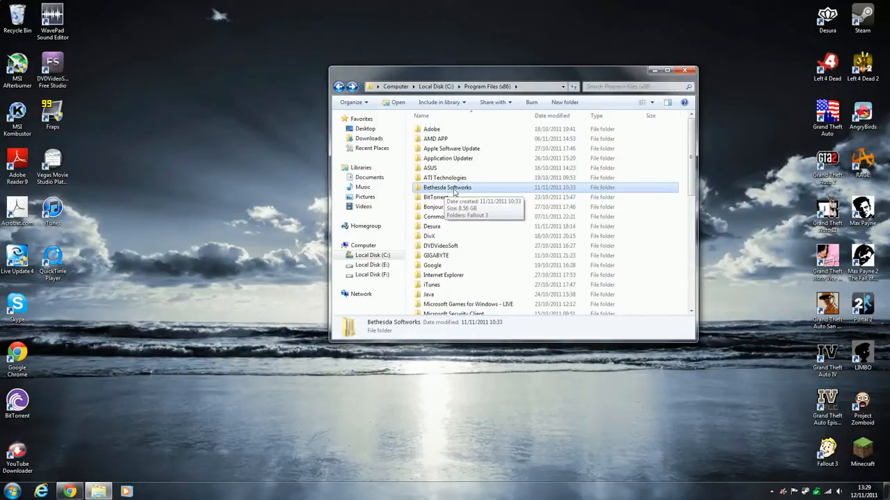
mouse_move(470, 299)
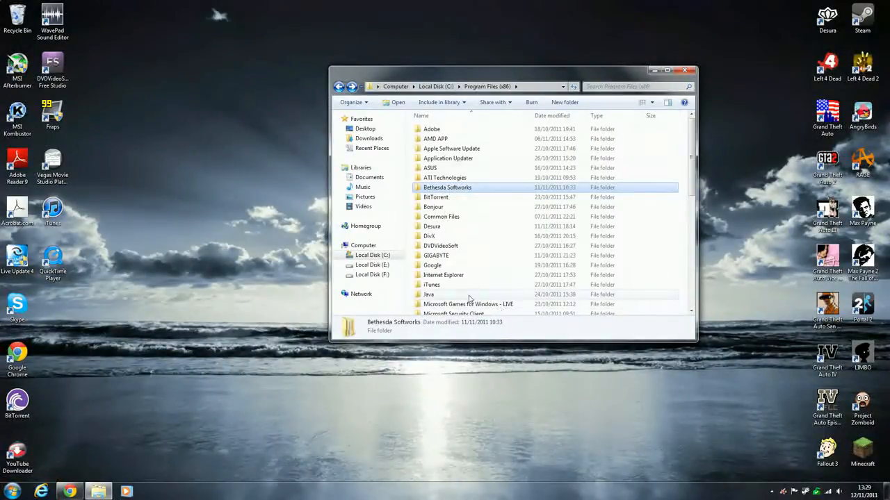
scroll(down, 3)
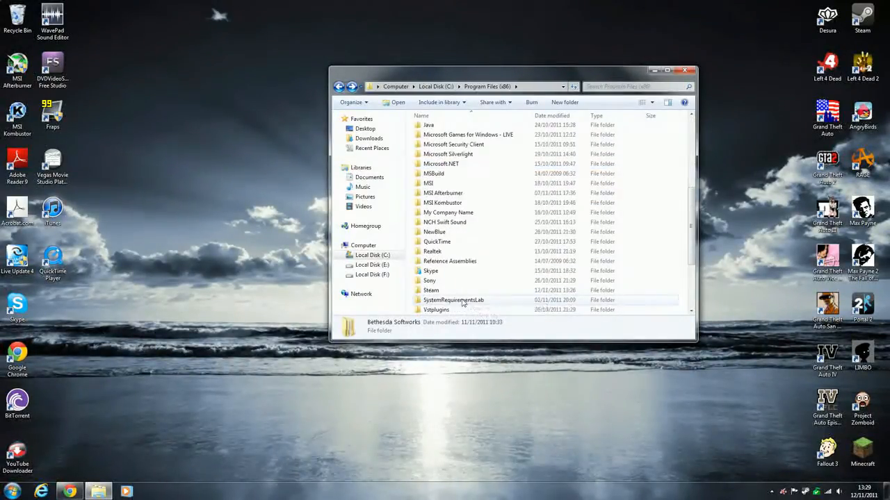
scroll(down, 3)
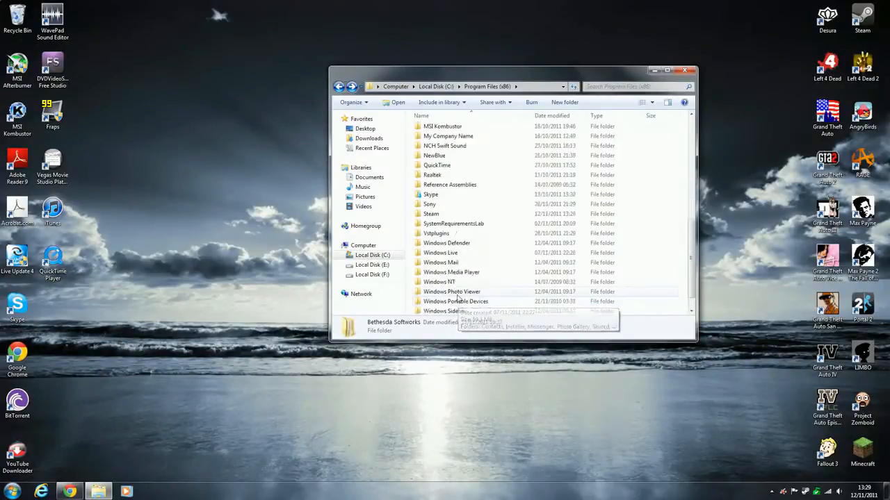
double_click(431, 214)
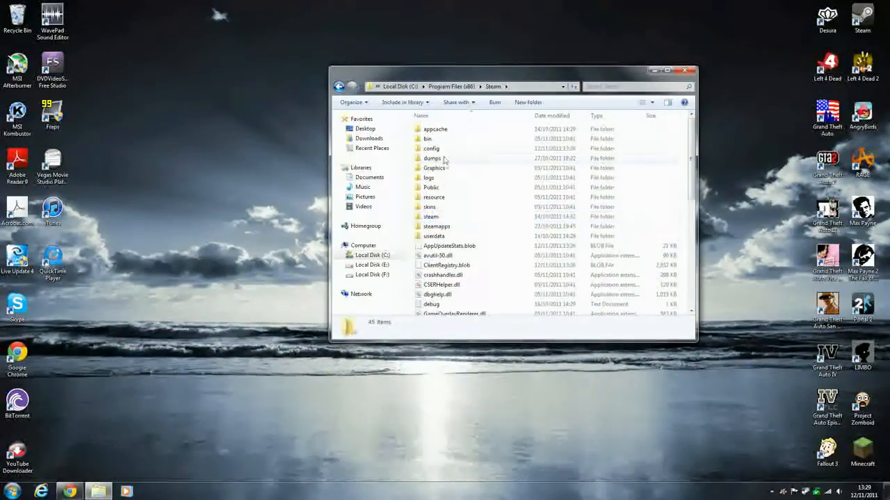
- Continue into steamapps > common > rage and select the atiogl file with the one below it
double_click(436, 226)
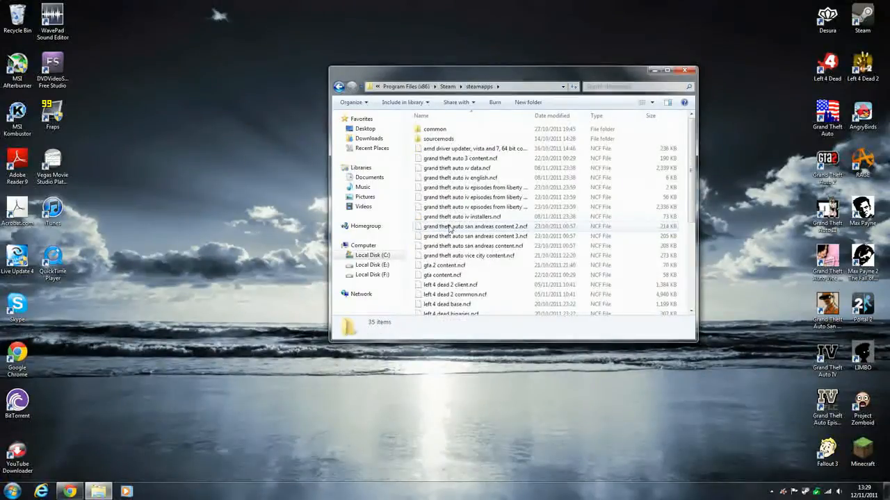
double_click(433, 128)
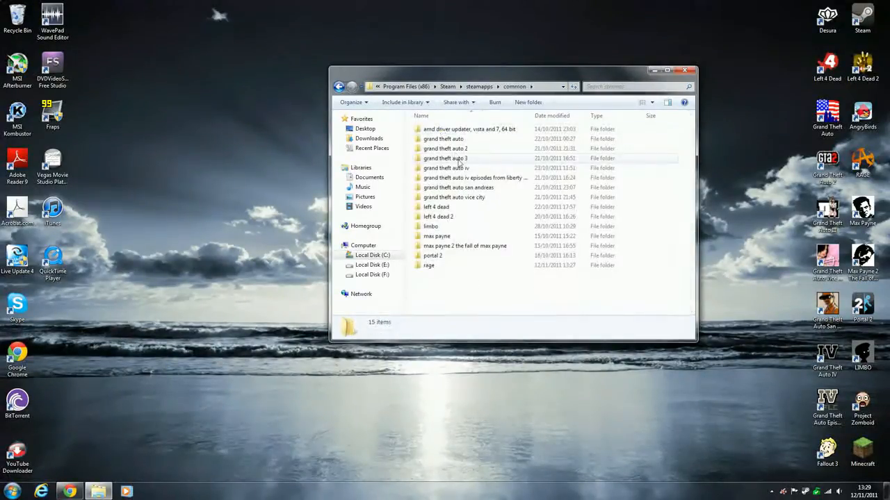
mouse_move(428, 265)
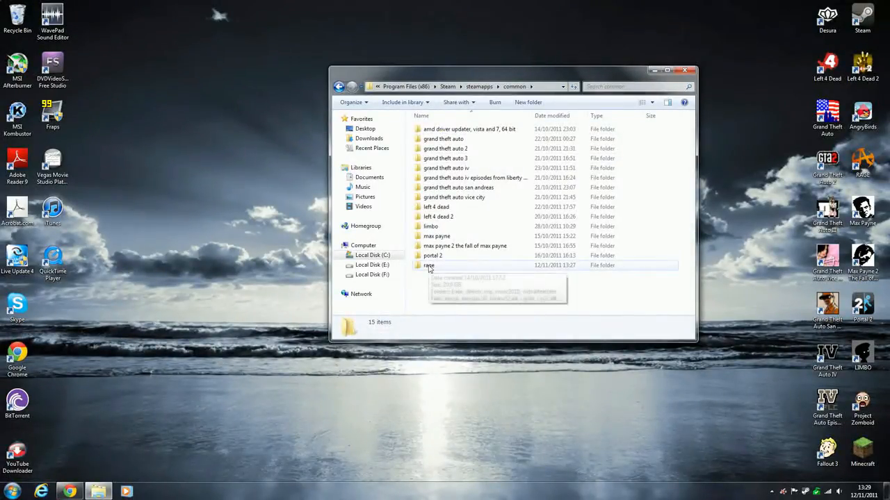
double_click(428, 266)
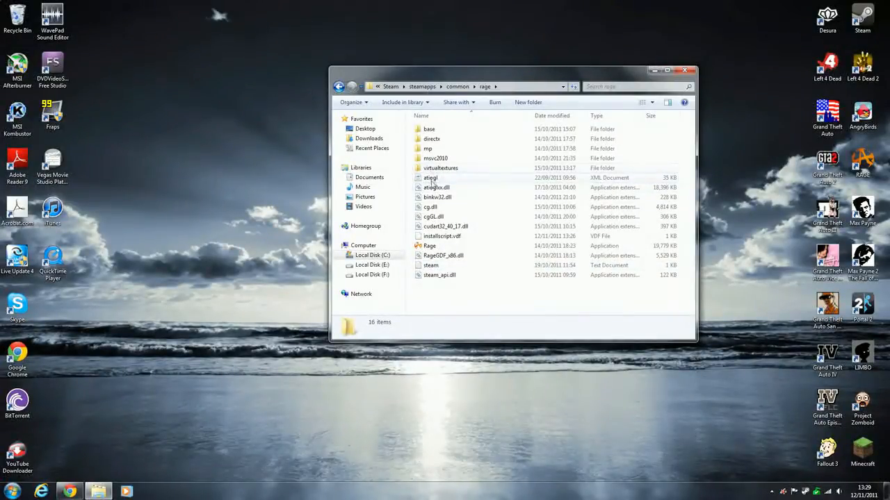
click(429, 178)
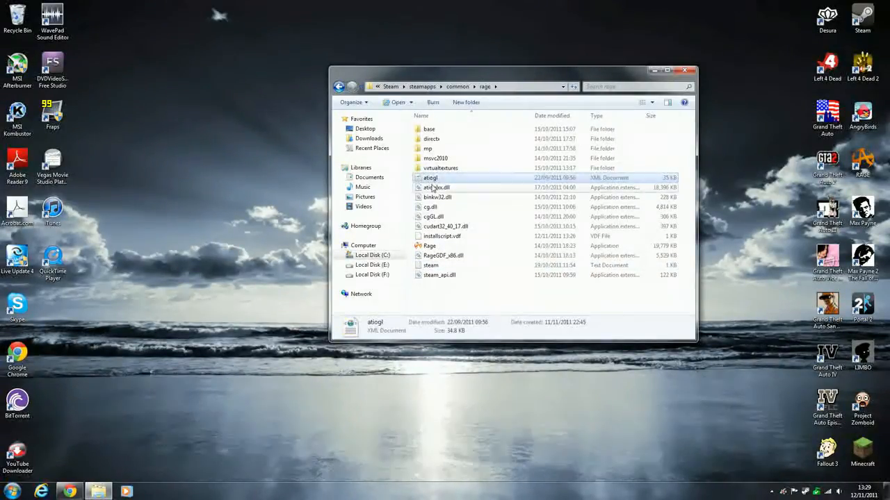
click(436, 188)
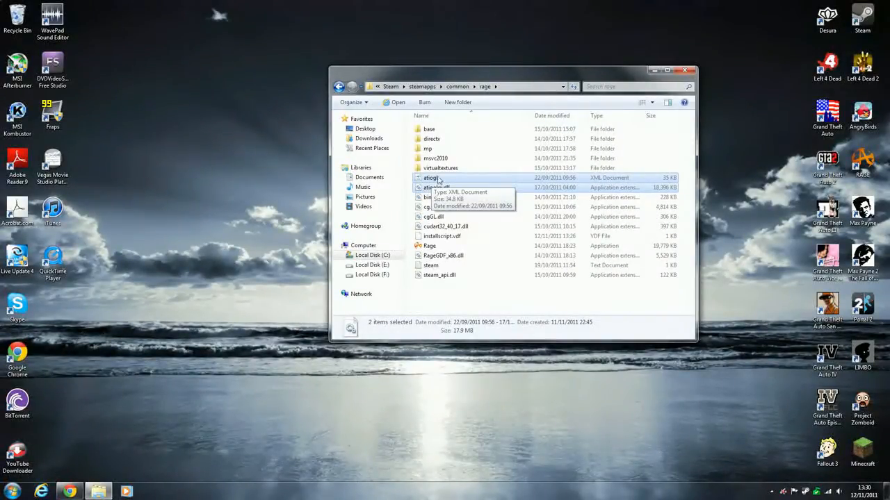
mouse_move(485, 179)
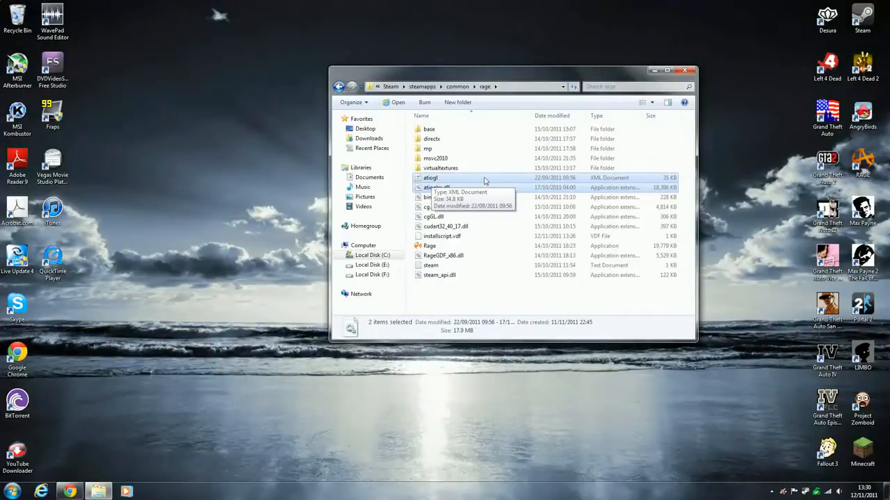
mouse_move(706, 210)
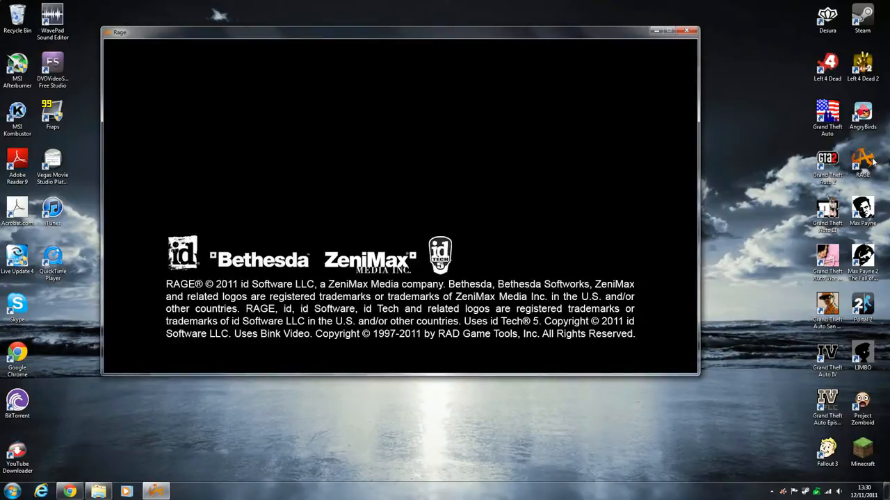
mouse_move(856, 143)
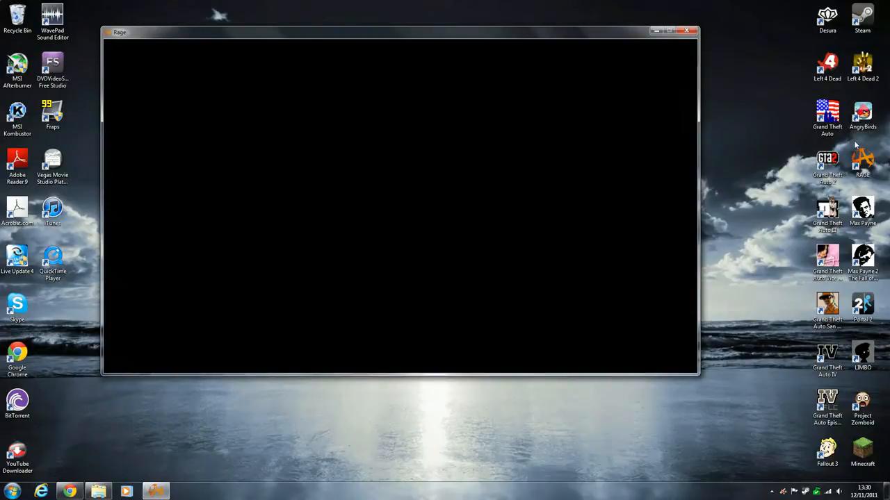
mouse_move(857, 146)
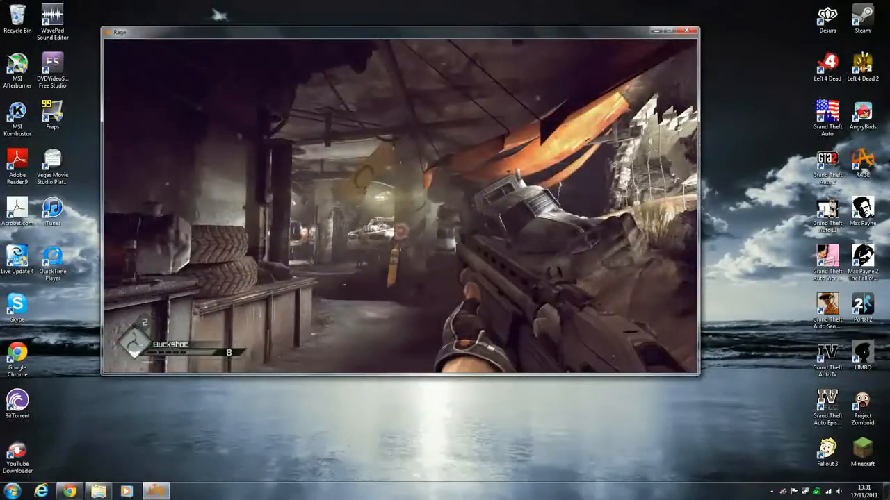
- Quit the current Rage session from the pause menu, accepting the unsaved-progress warning
key(Escape)
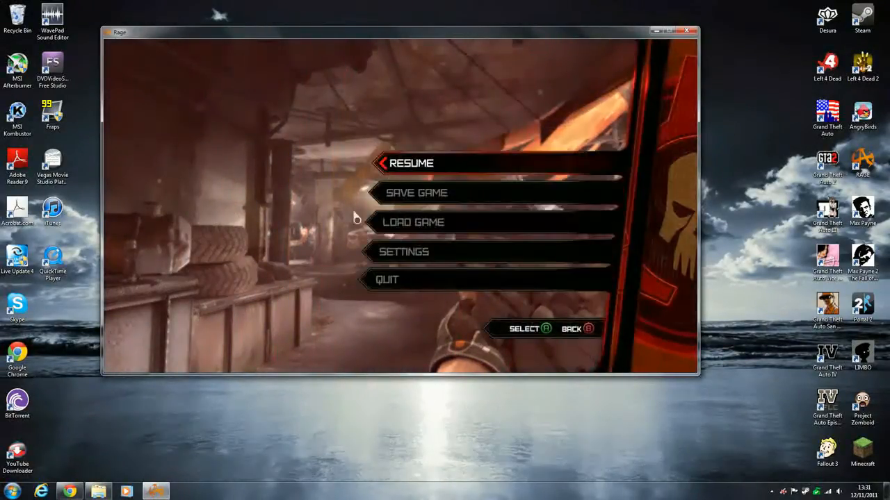
click(386, 280)
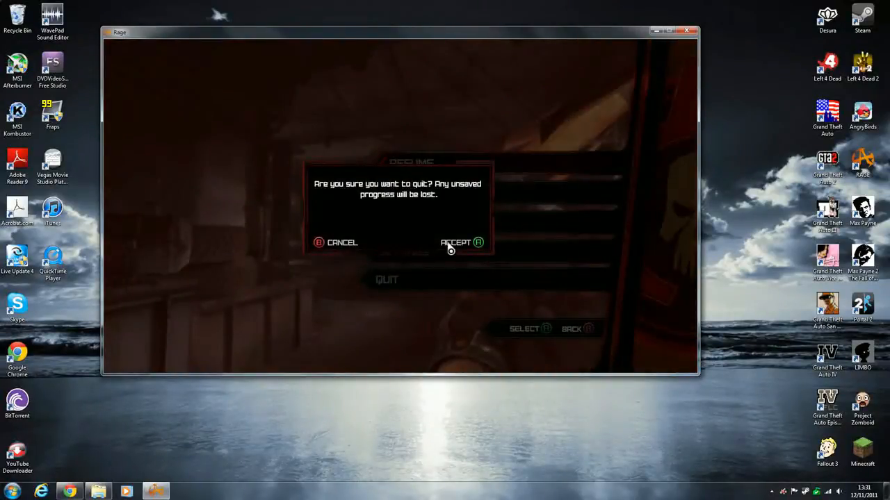
click(462, 242)
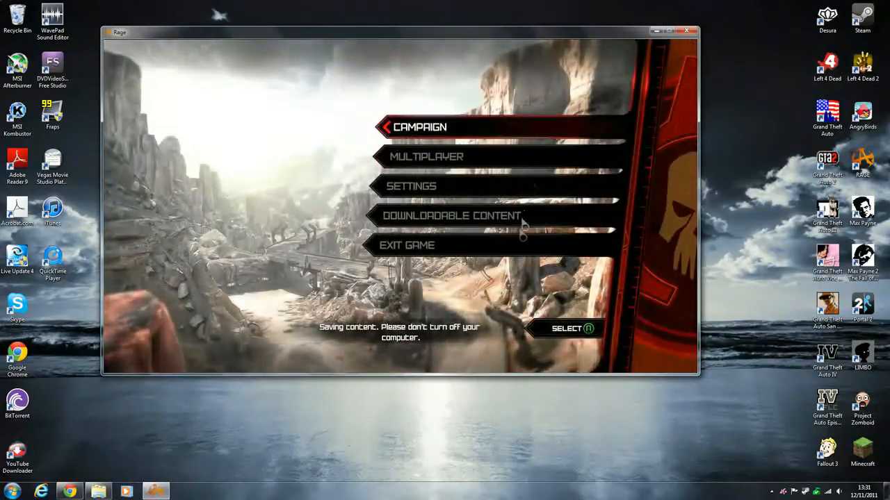
- Exit Rage from the main menu and confirm, returning to the desktop
click(406, 245)
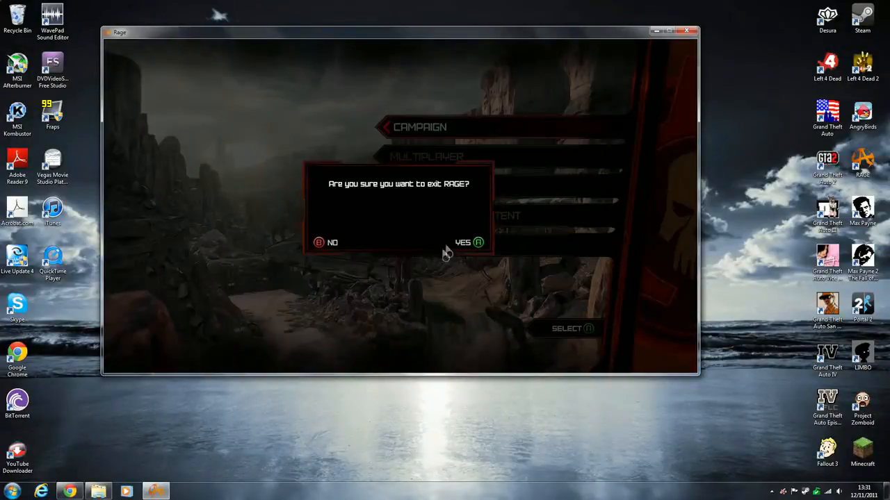
click(461, 242)
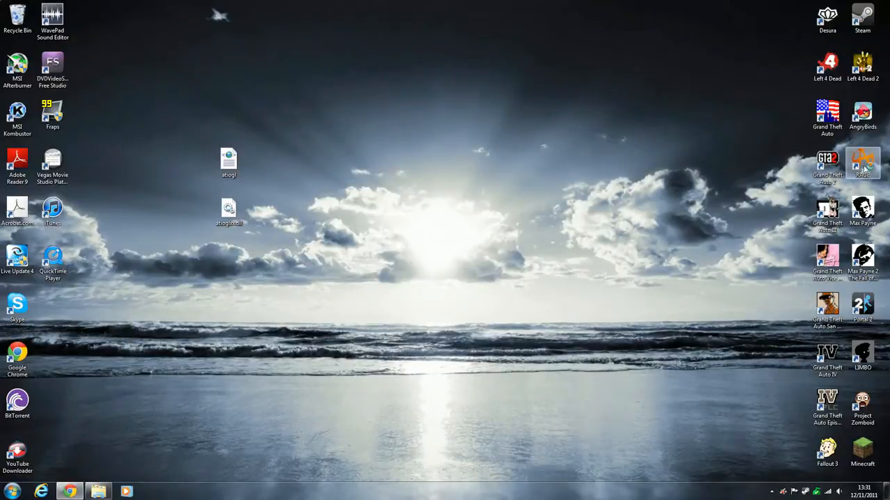
double_click(862, 159)
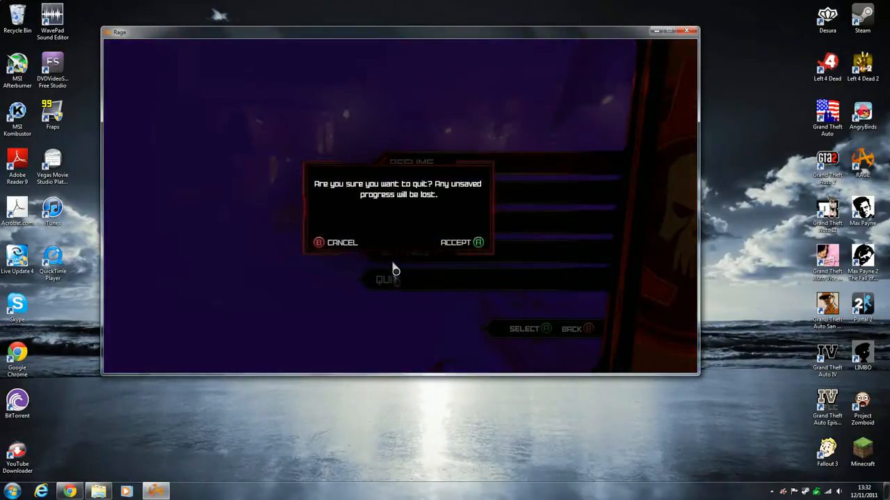
click(456, 242)
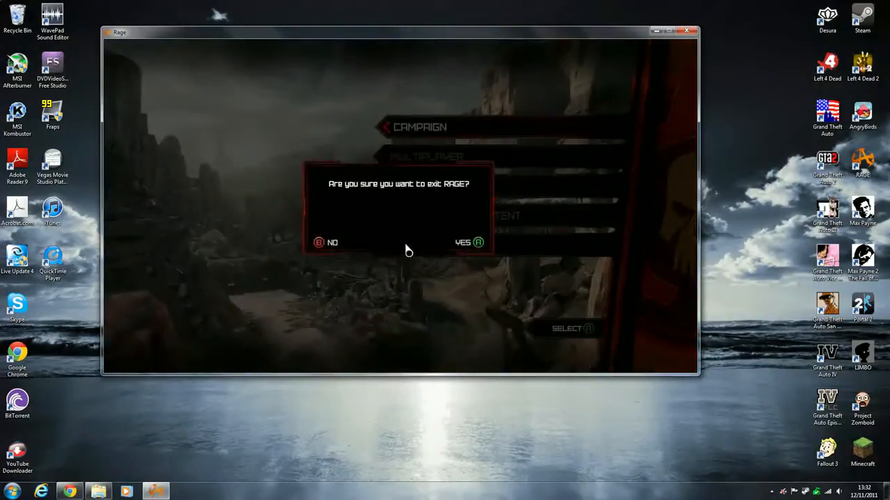
click(468, 242)
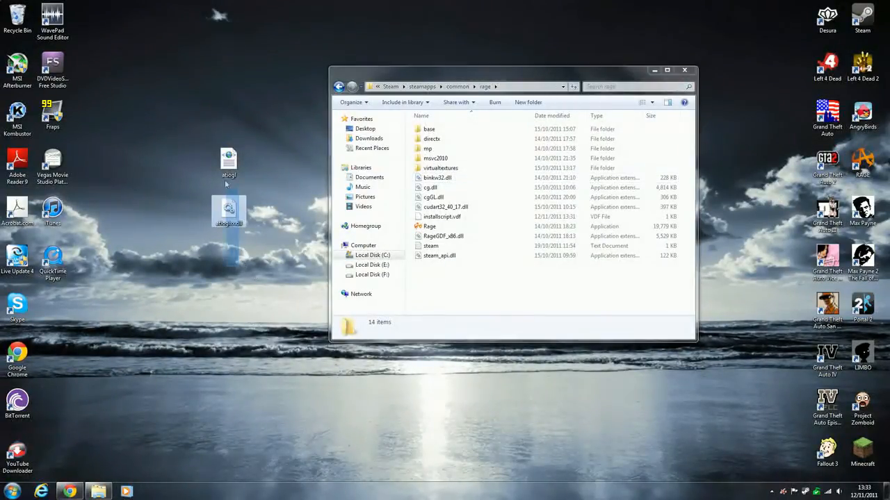
- Drag atiogl and atioglxx.dll from the desktop into the rage folder and close Explorer
drag(228, 211, 506, 285)
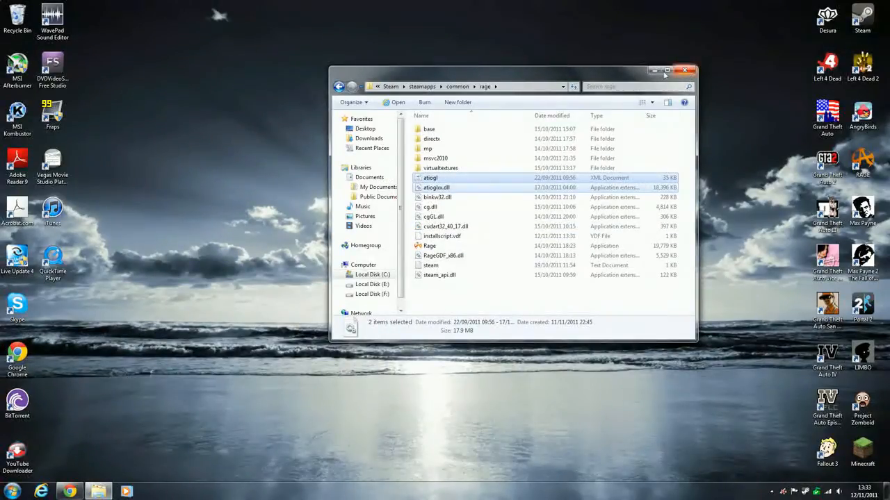
click(668, 70)
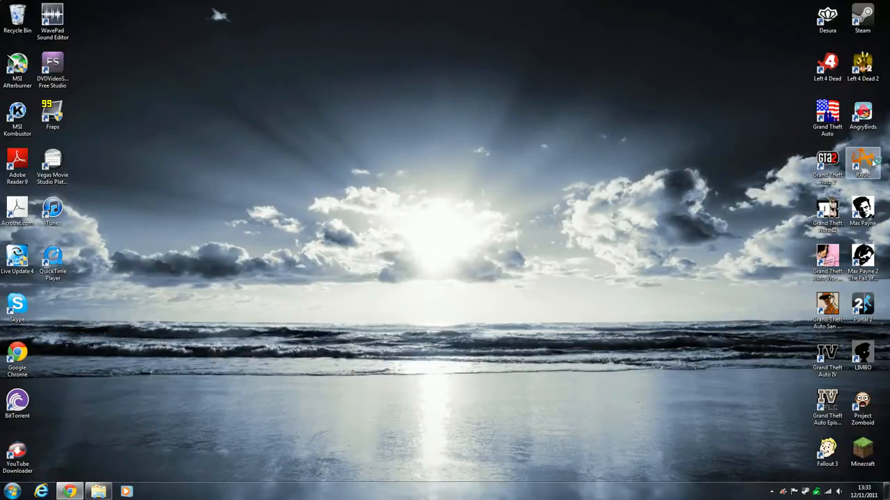
double_click(862, 160)
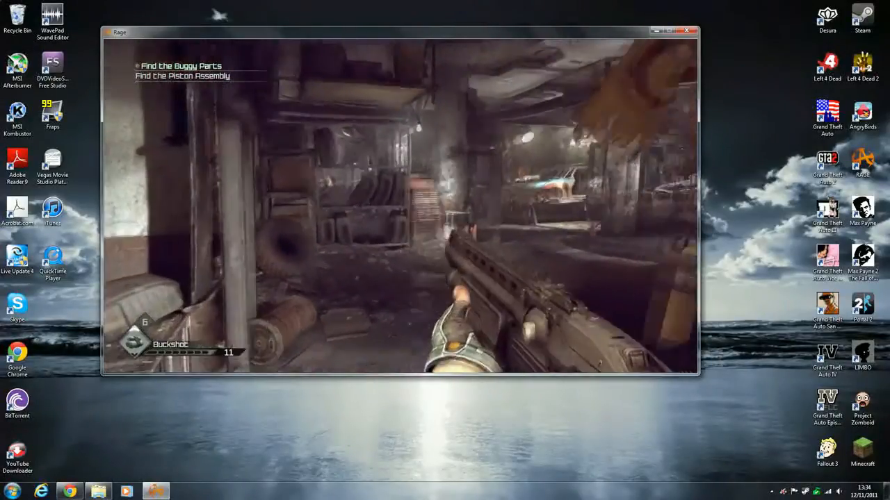
key(Escape)
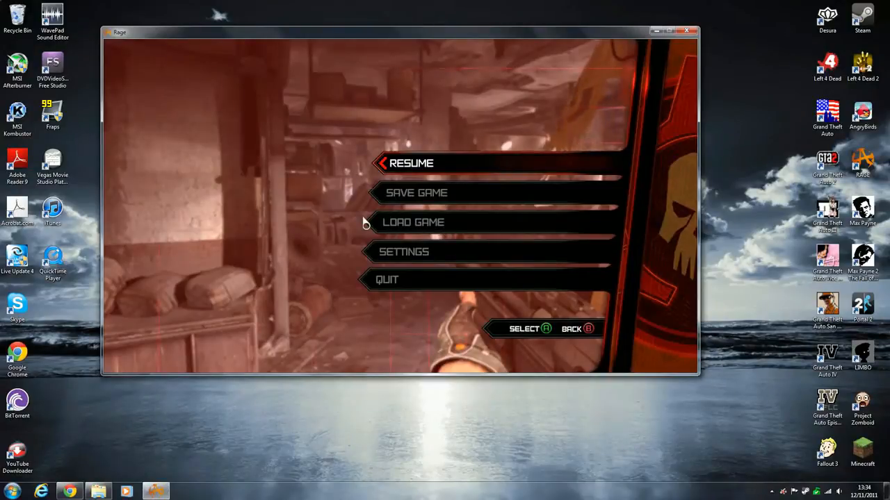
mouse_move(356, 365)
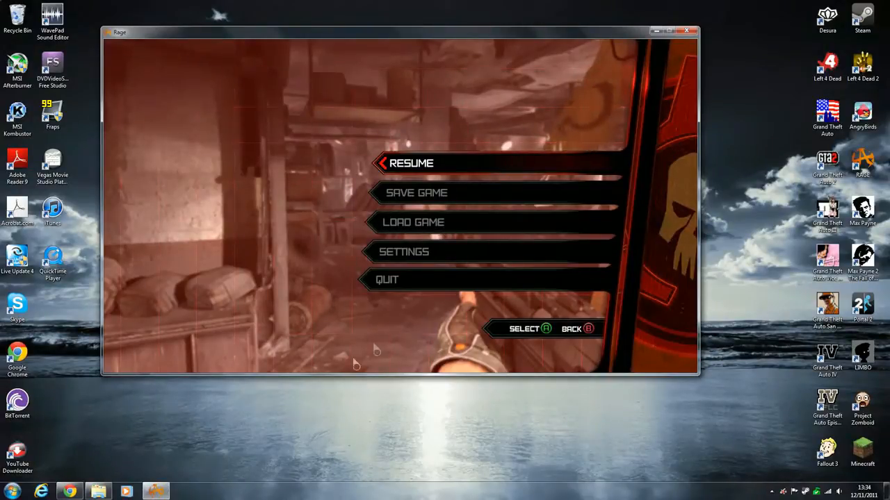
mouse_move(333, 159)
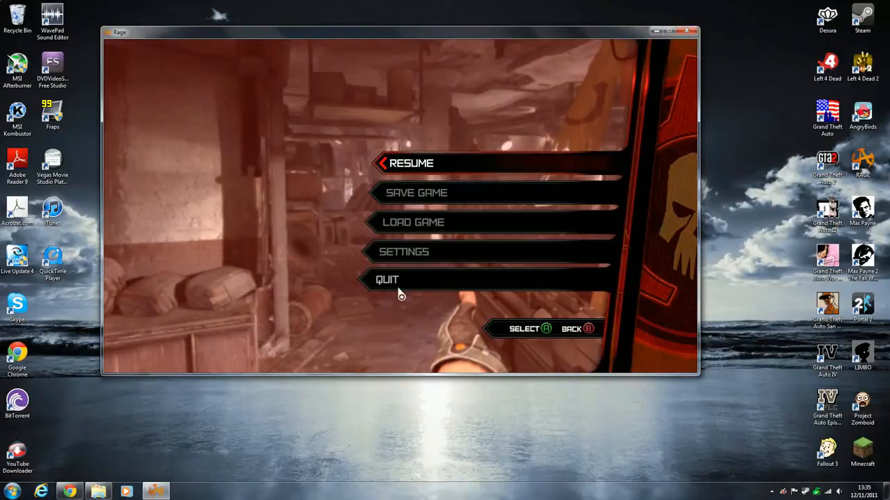
click(412, 163)
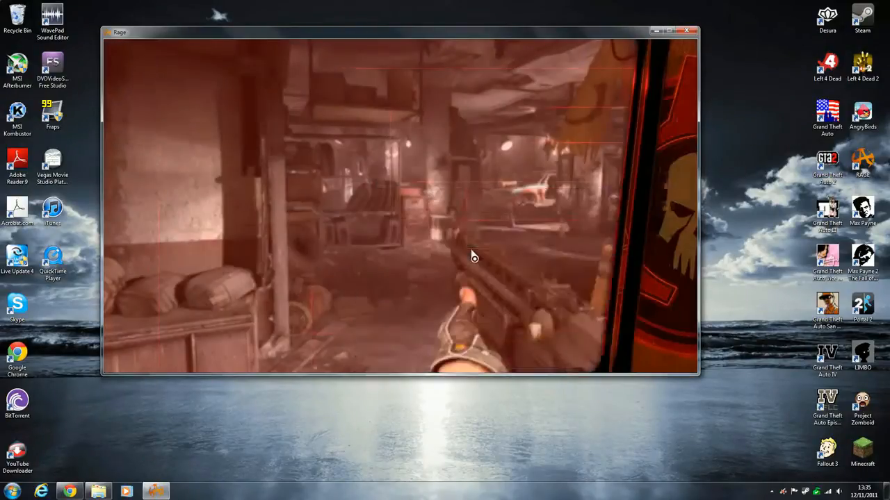
click(686, 31)
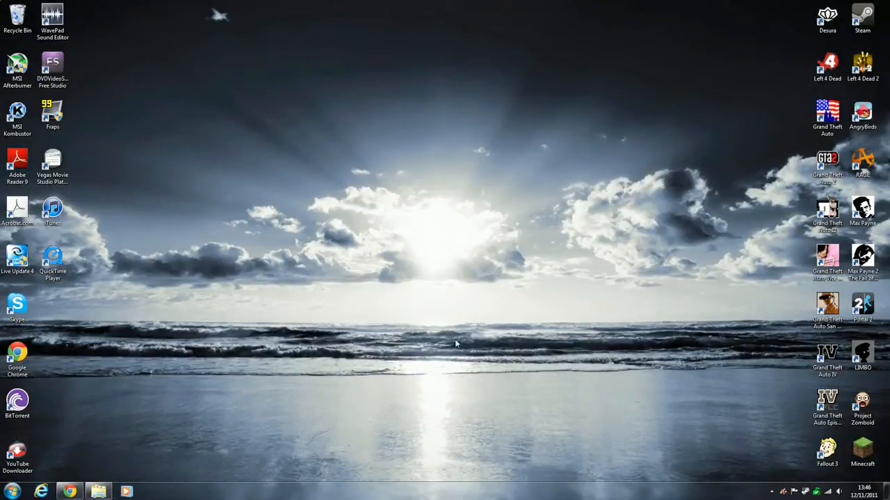
mouse_move(180, 396)
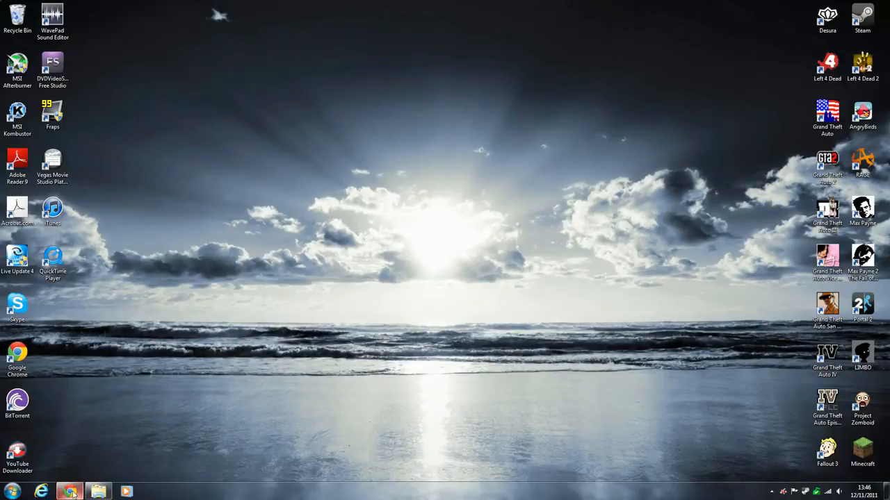
- Switch to Chrome and bring up the Fileserve atioglxx.zip download page
click(70, 492)
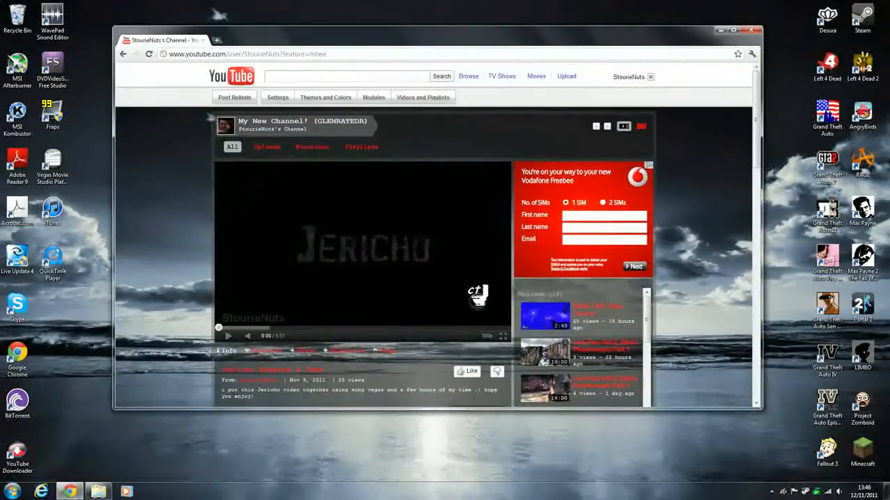
click(248, 53)
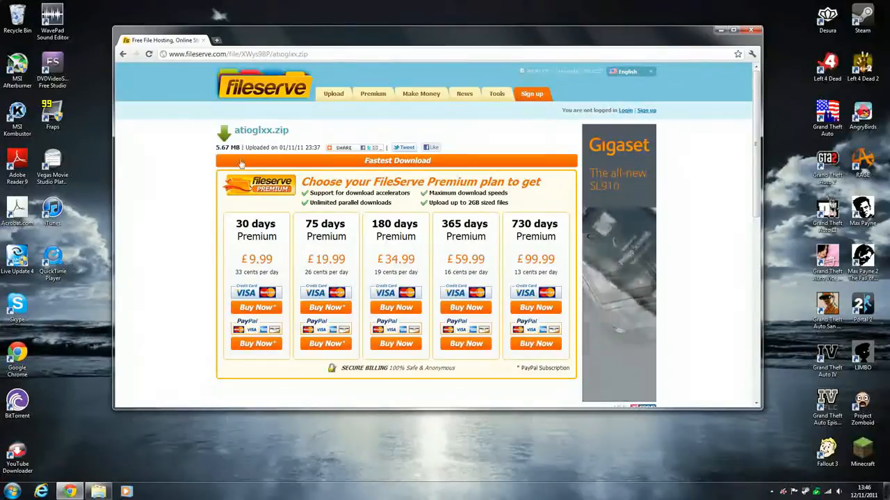
- Choose Fileserve's free Slower Download option for atioglxx.zip
scroll(down, 3)
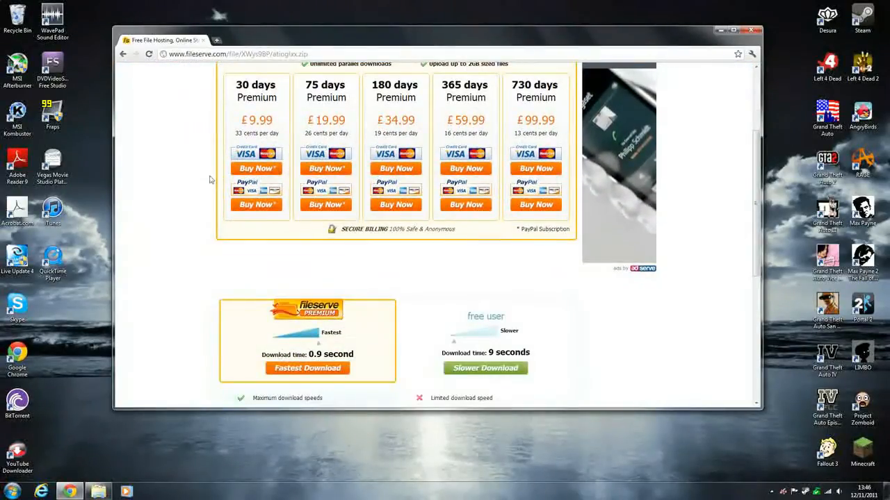
scroll(down, 3)
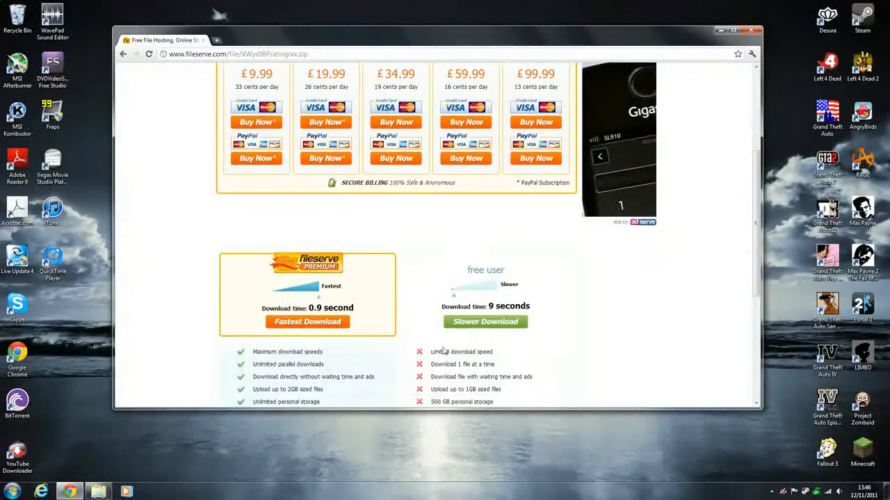
click(485, 321)
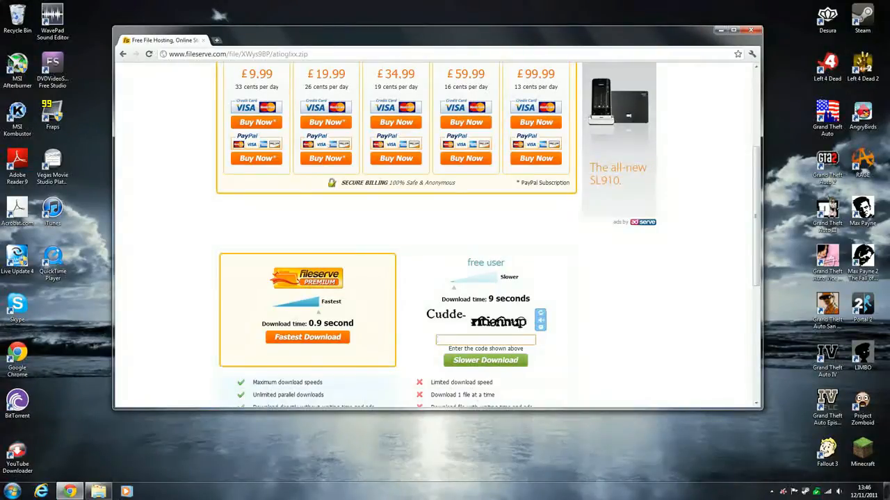
scroll(down, 3)
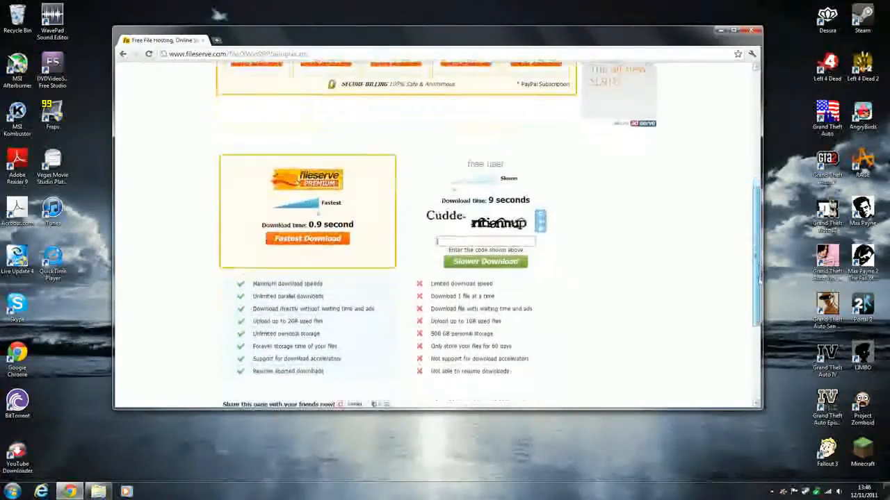
scroll(up, 3)
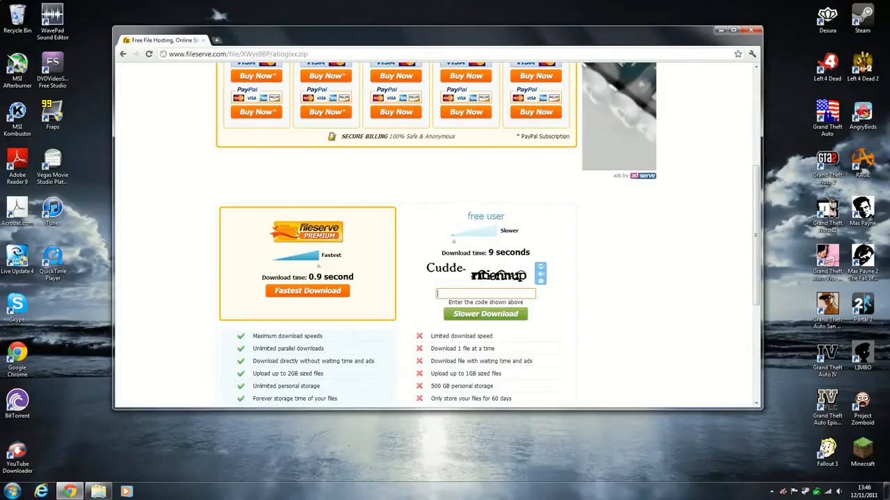
- Enter the captcha code 'Cuddennup' and submit it to start the download countdown
text(Cudd)
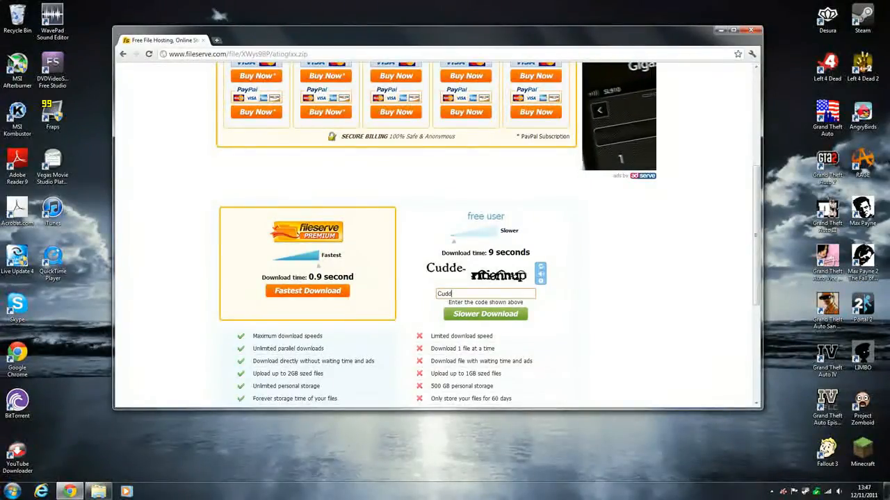
text(e ntie)
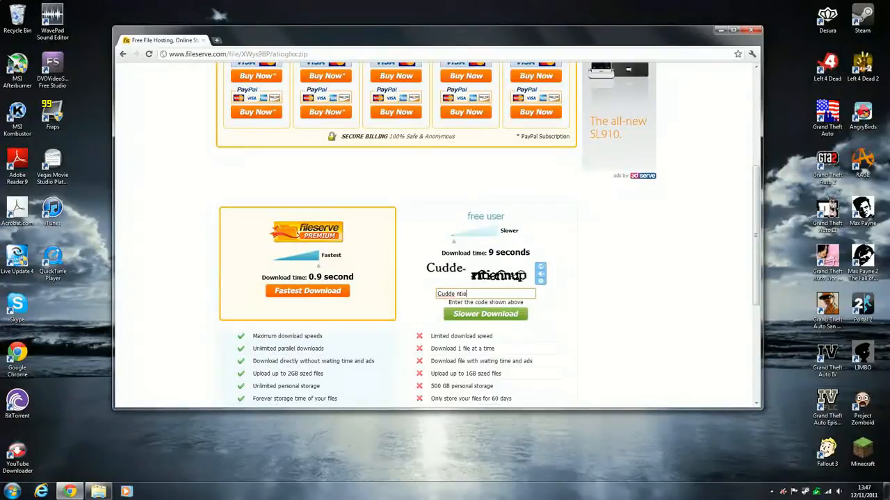
text(n)
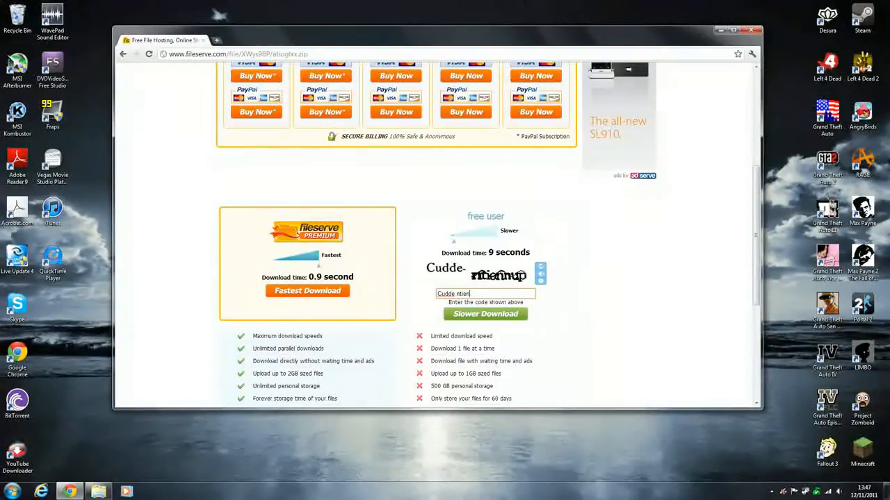
text(nup)
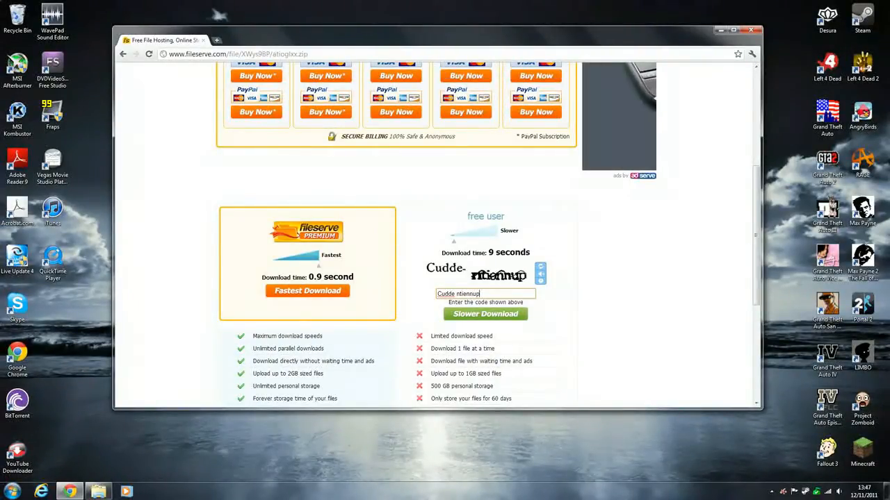
click(485, 314)
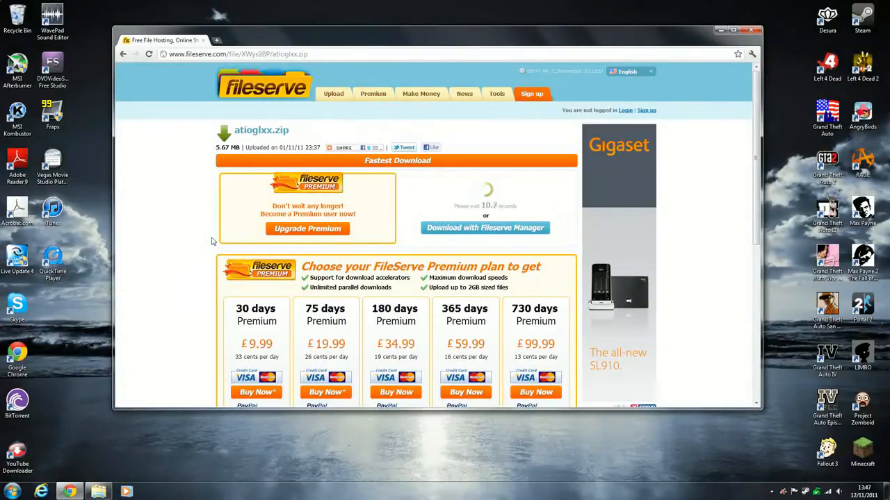
- After the countdown, start the free download of atioglxx.zip
scroll(down, 3)
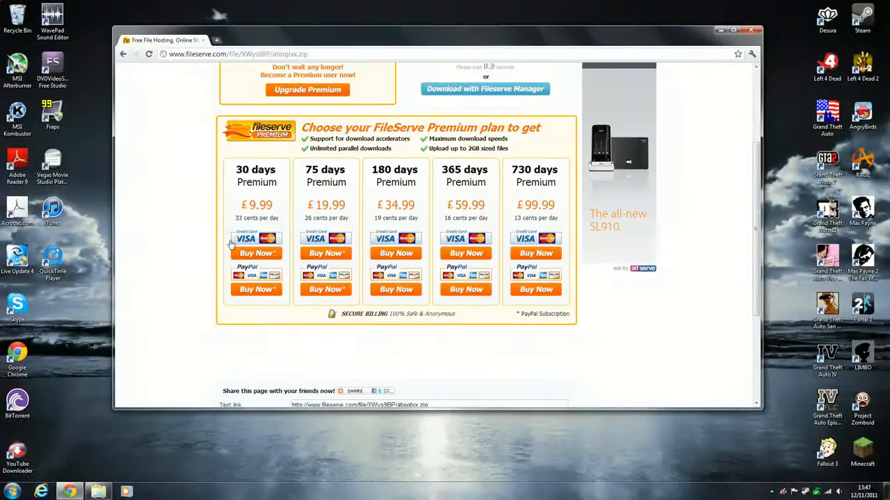
scroll(up, 3)
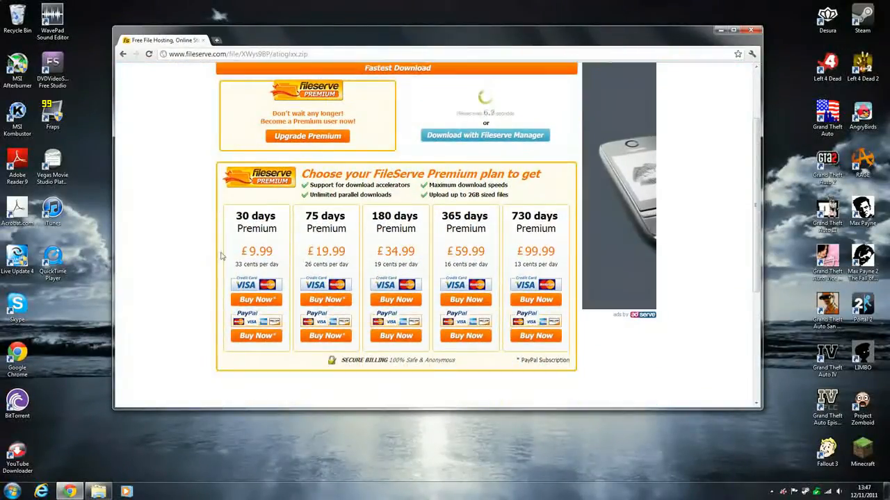
scroll(up, 3)
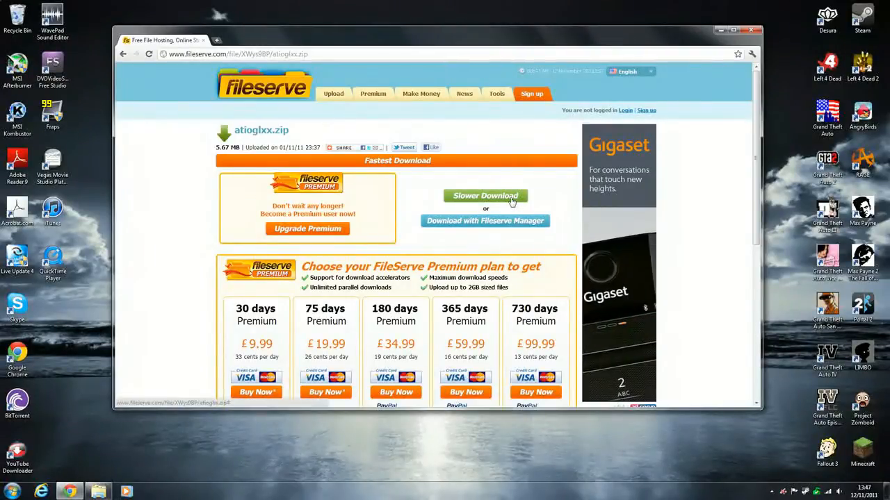
click(485, 194)
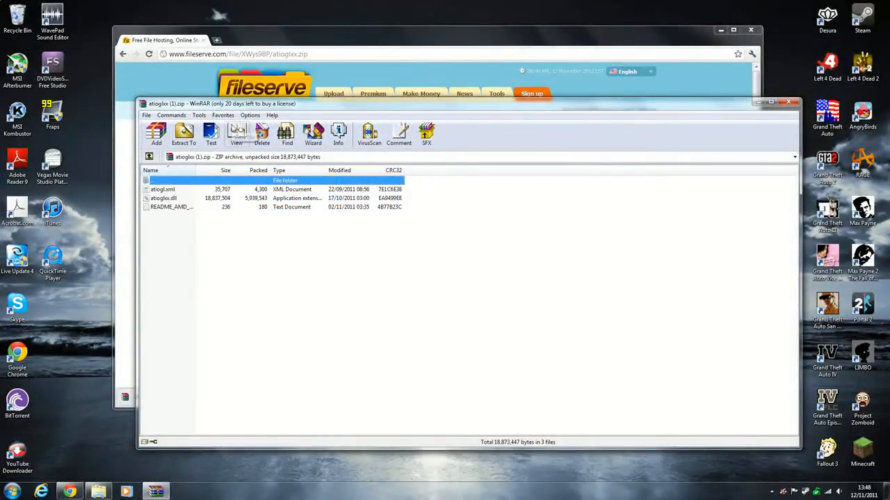
mouse_move(261, 263)
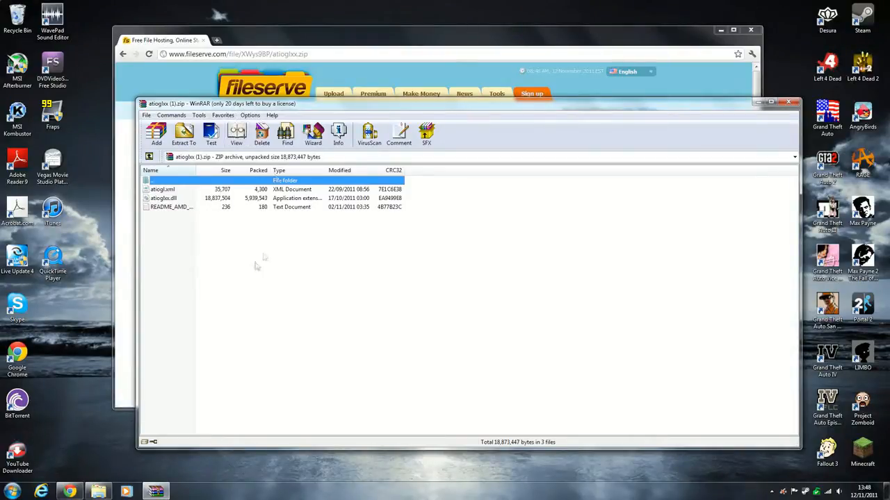
- Select atioglxx.dll in the downloaded archive in WinRAR
click(164, 197)
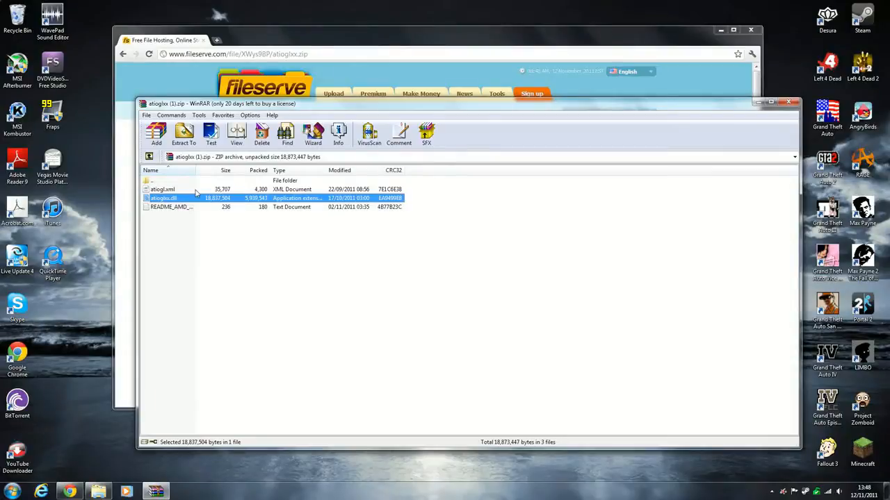
click(161, 189)
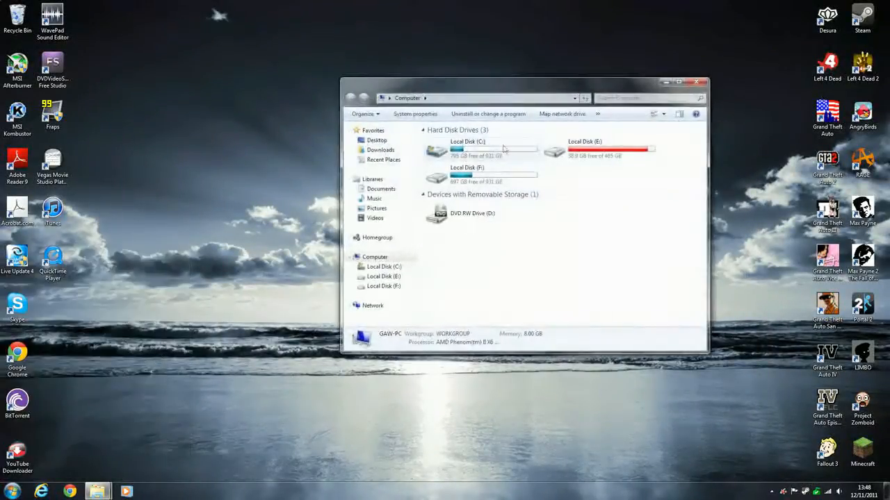
- Browse Local Disk (C:) > Program Files (x86) > Steam > steamapps > common > rage
double_click(467, 150)
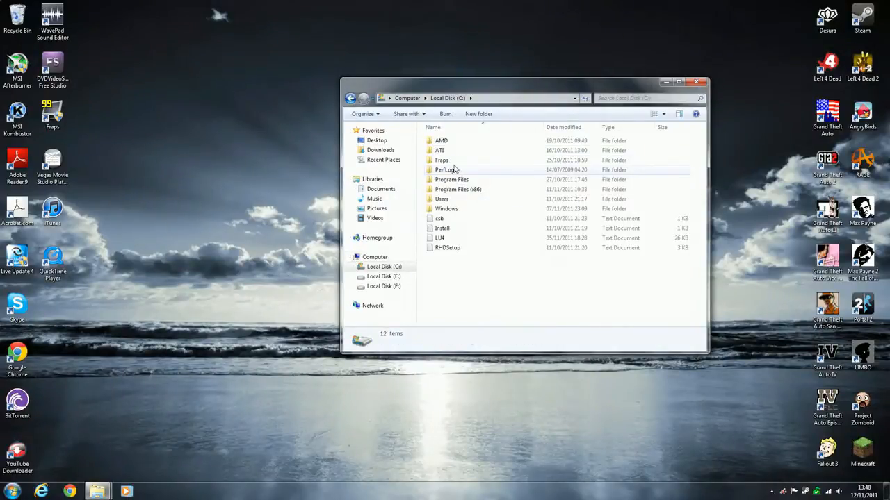
double_click(457, 189)
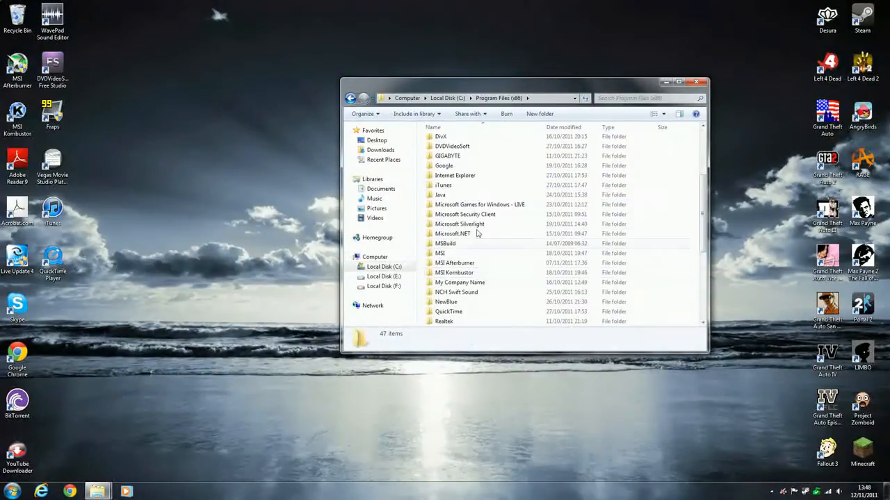
scroll(down, 3)
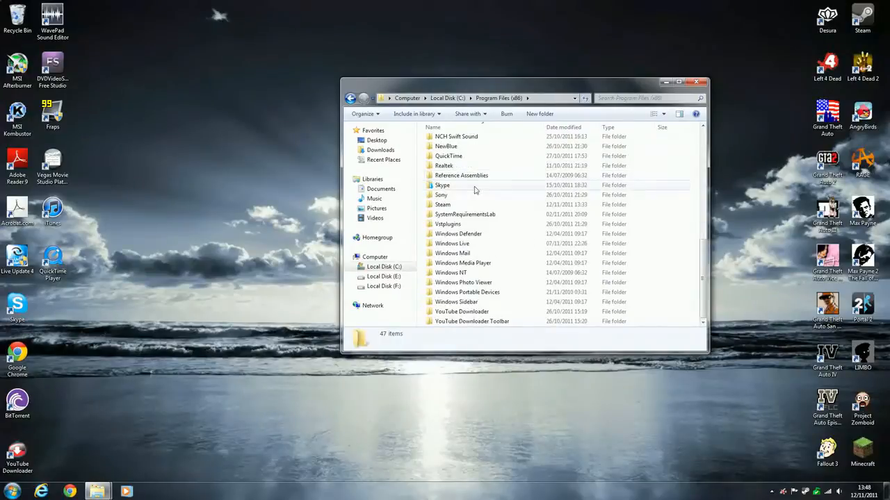
double_click(442, 204)
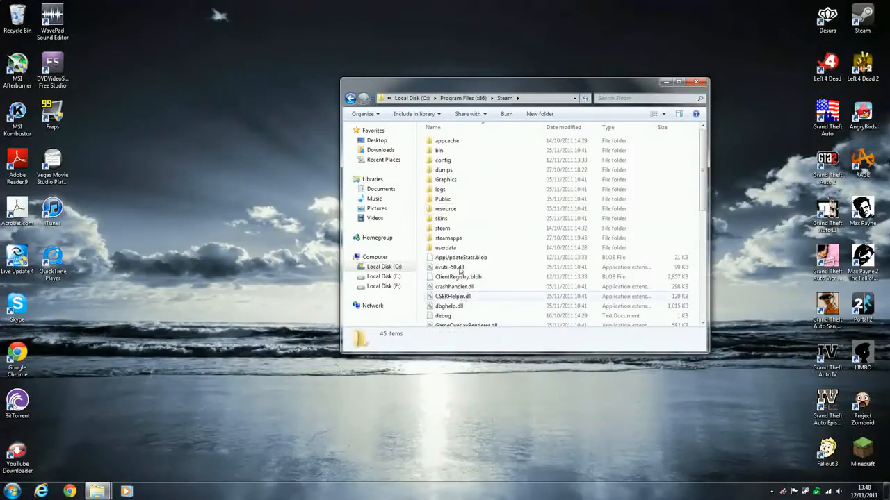
double_click(442, 238)
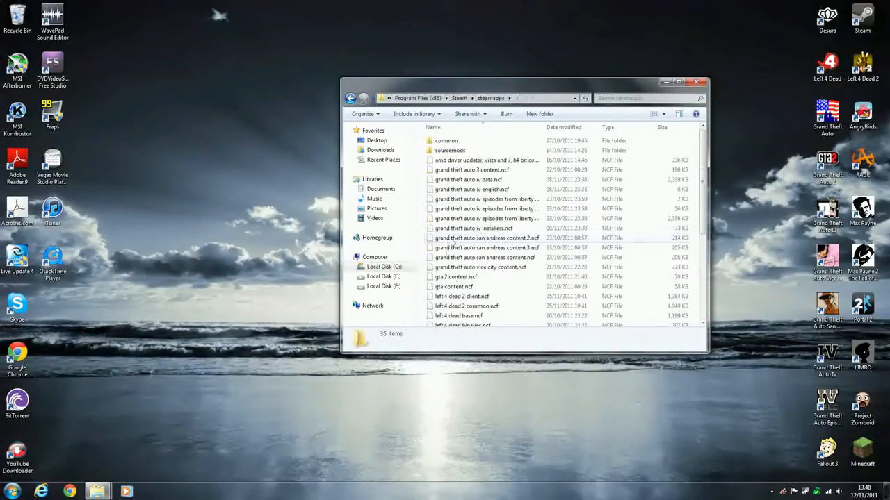
double_click(445, 141)
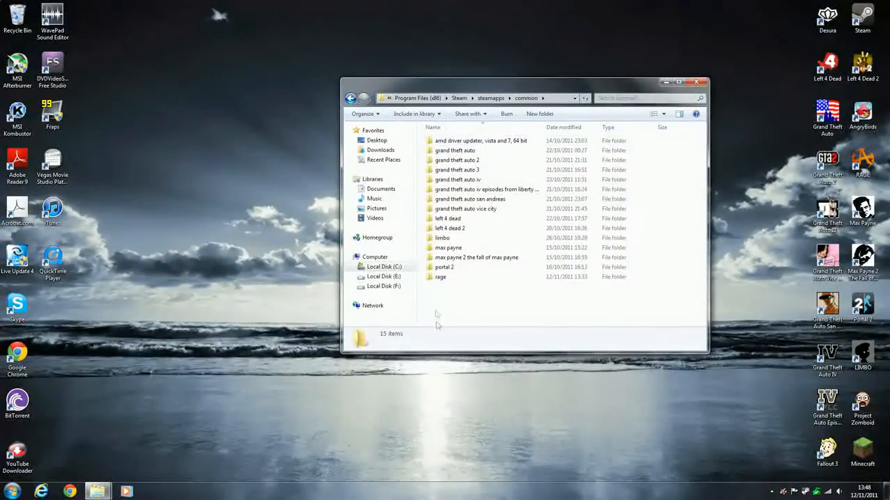
double_click(440, 277)
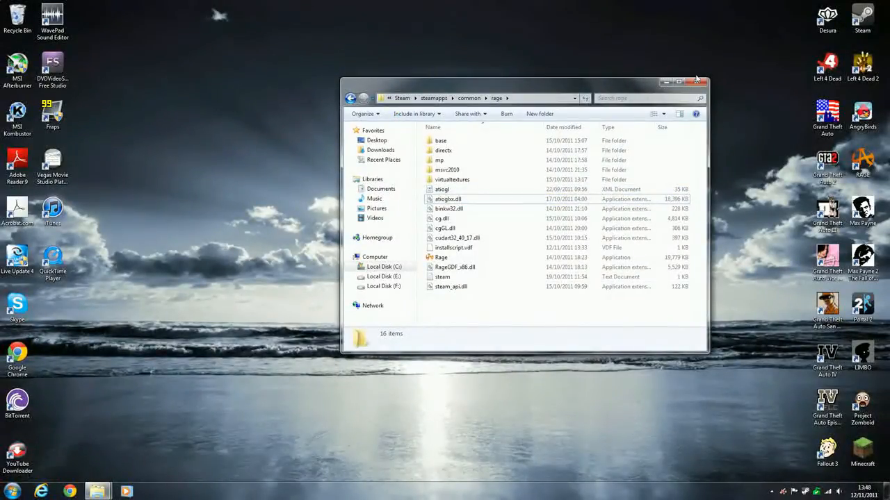
mouse_move(698, 82)
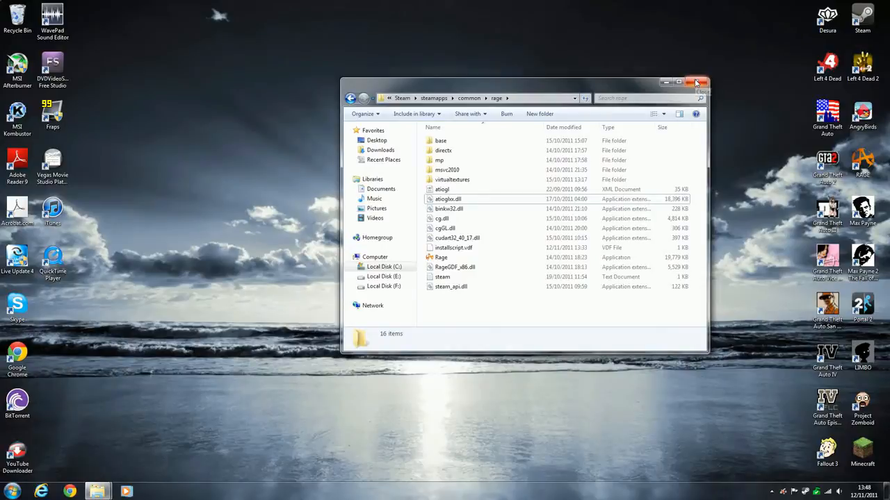